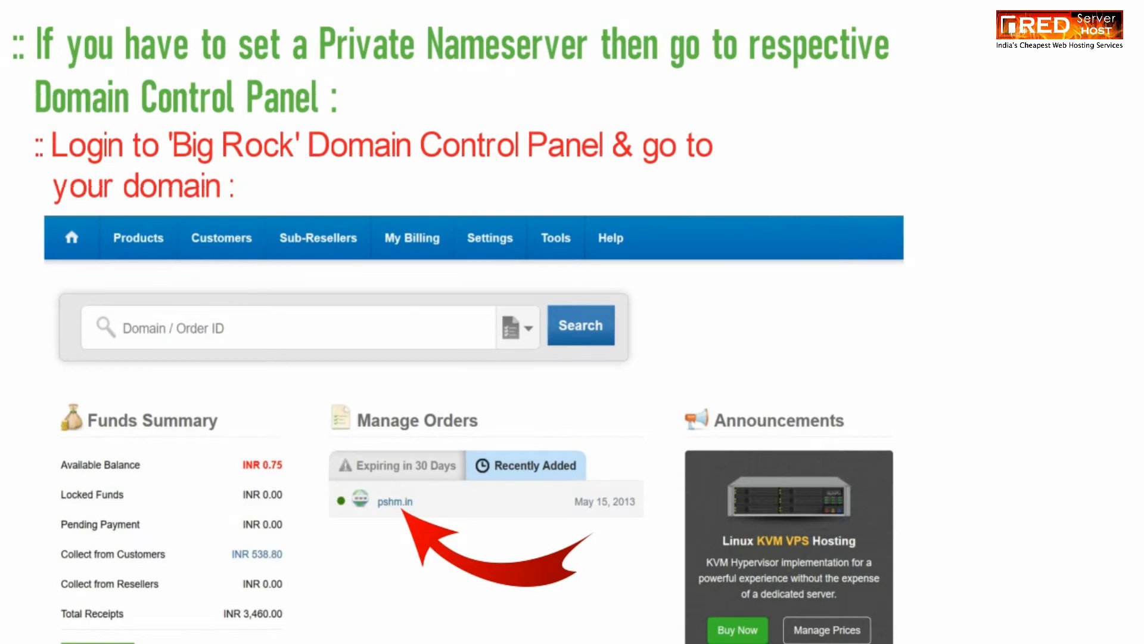
# Reach the Manage Child Name Servers form for the pshm.in domain order.
pyautogui.click(393, 501)
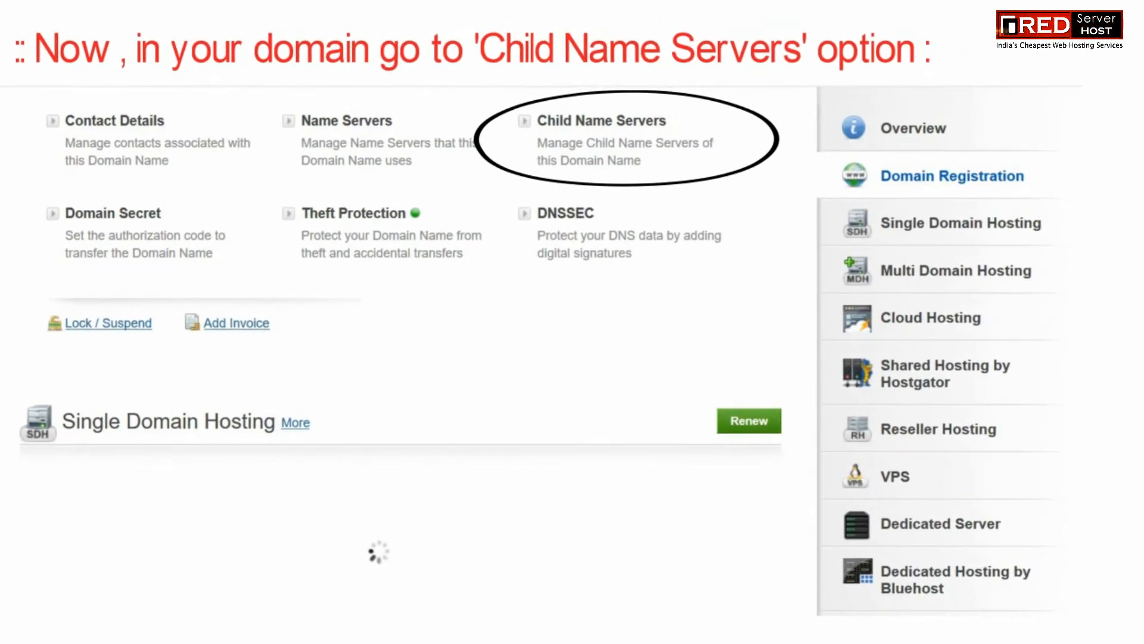
pyautogui.click(602, 120)
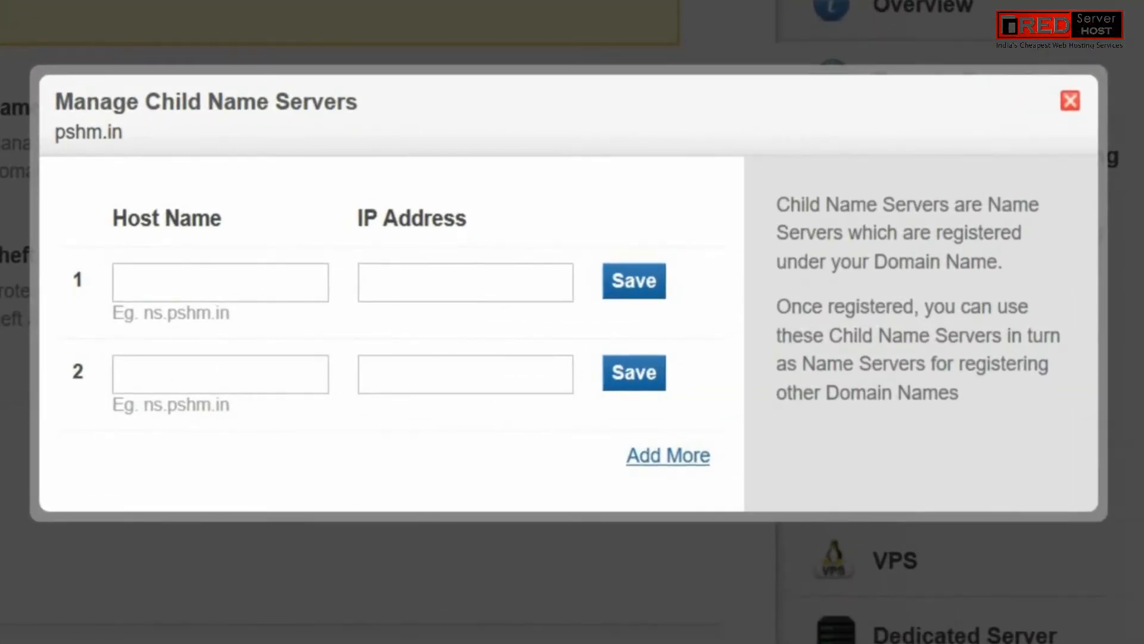
# Save child name servers NS1.PSHM.IN and NS2.PSHM.IN, both at 173.212.240.29.
pyautogui.write('173.212.240.29')
pyautogui.write('NS1.PSHM.IN')
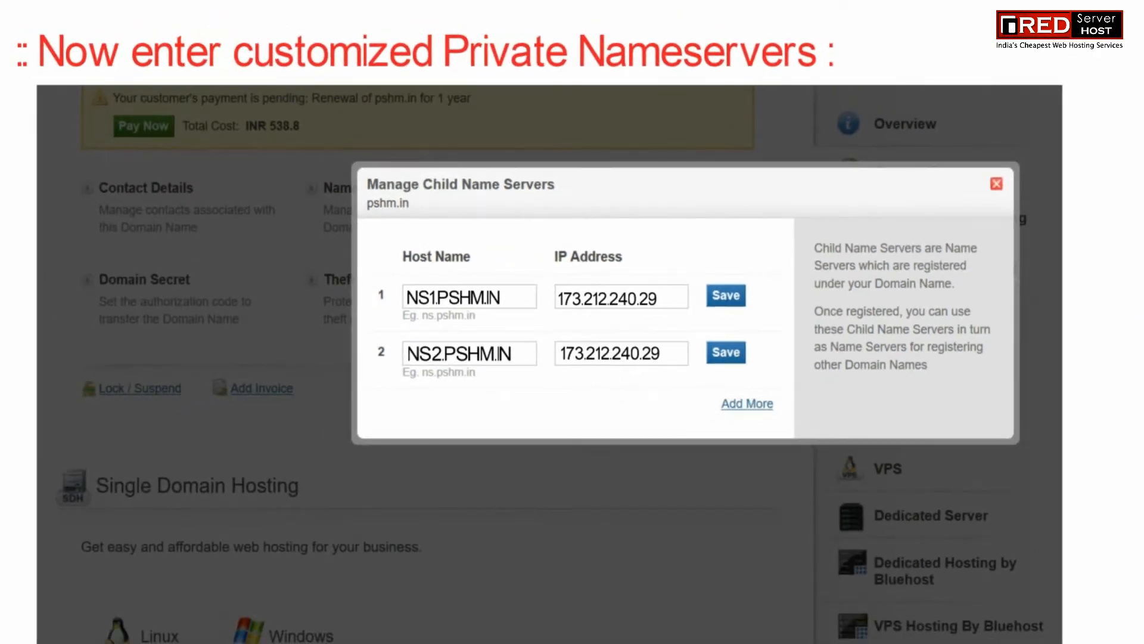
pyautogui.click(725, 295)
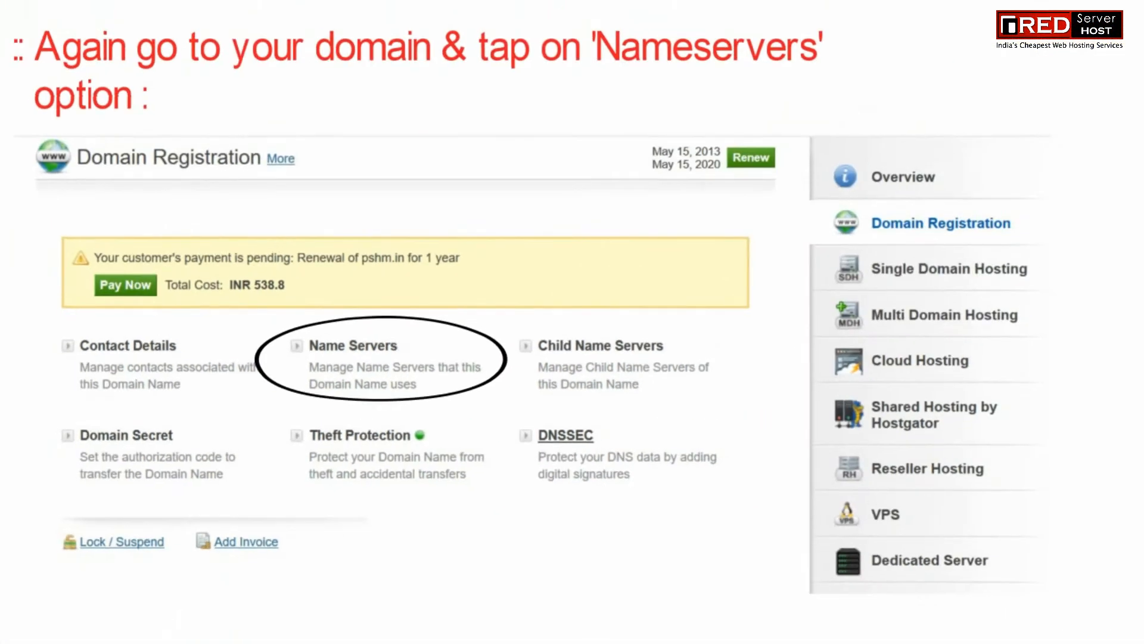
# Update pshm.in's name servers to NS1.PSHM.IN and NS2.PSHM.IN.
pyautogui.click(353, 345)
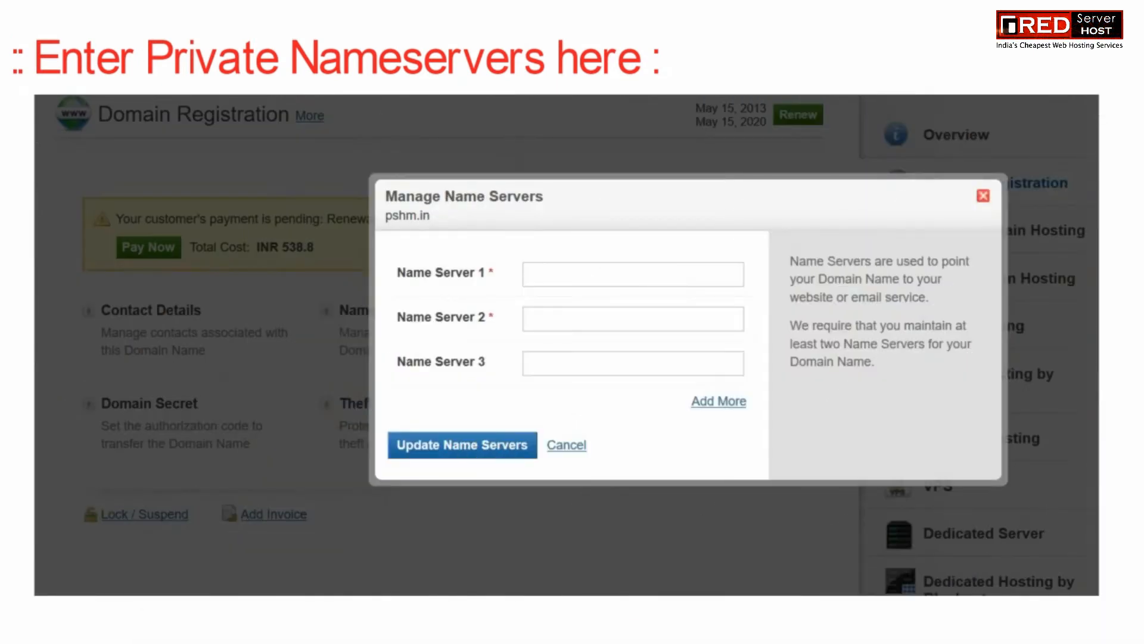
pyautogui.write('NS1.PSHM.IN')
pyautogui.write('NS2.PSHM.IN')
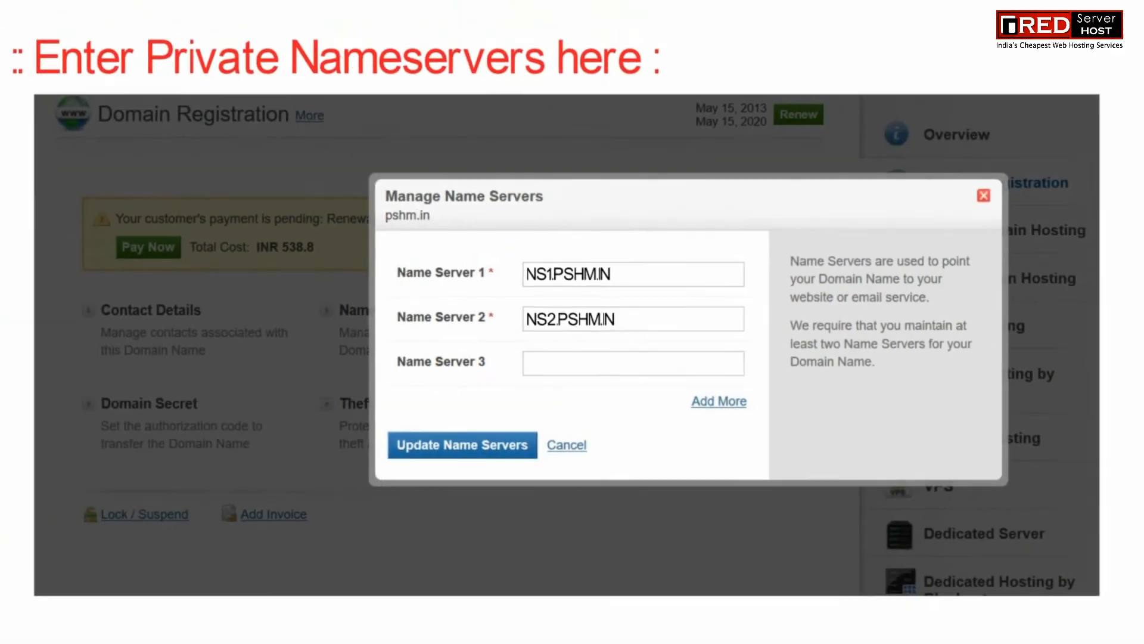
pyautogui.click(461, 445)
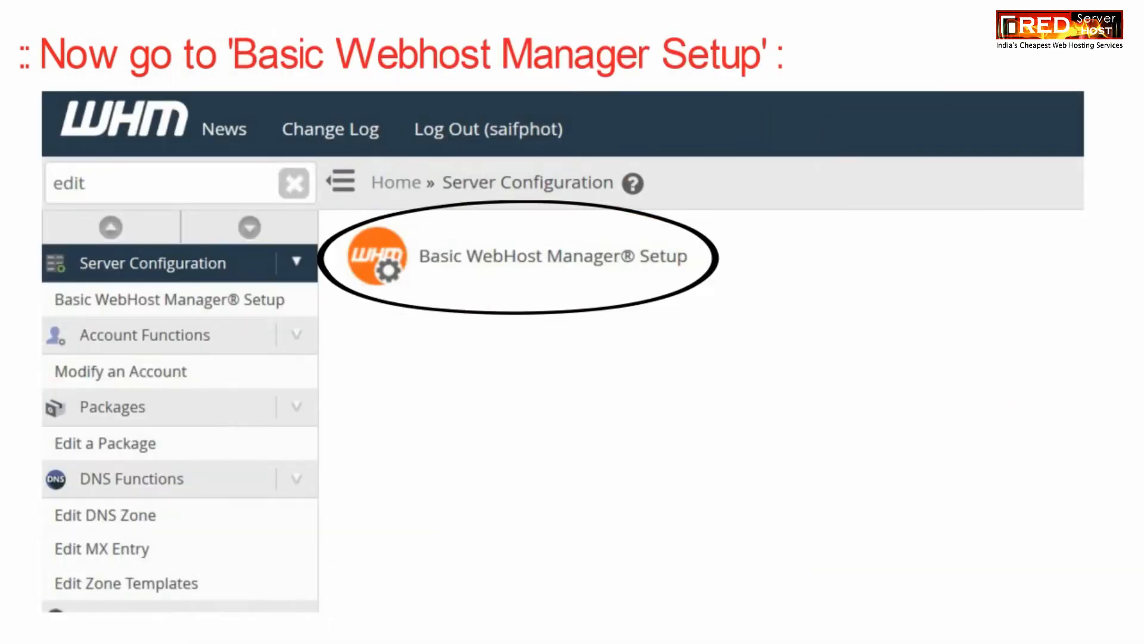
# Enter NS1.PSHM.IN and NS2.PSHM.IN as default nameservers in Basic WebHost Manager Setup.
pyautogui.click(551, 257)
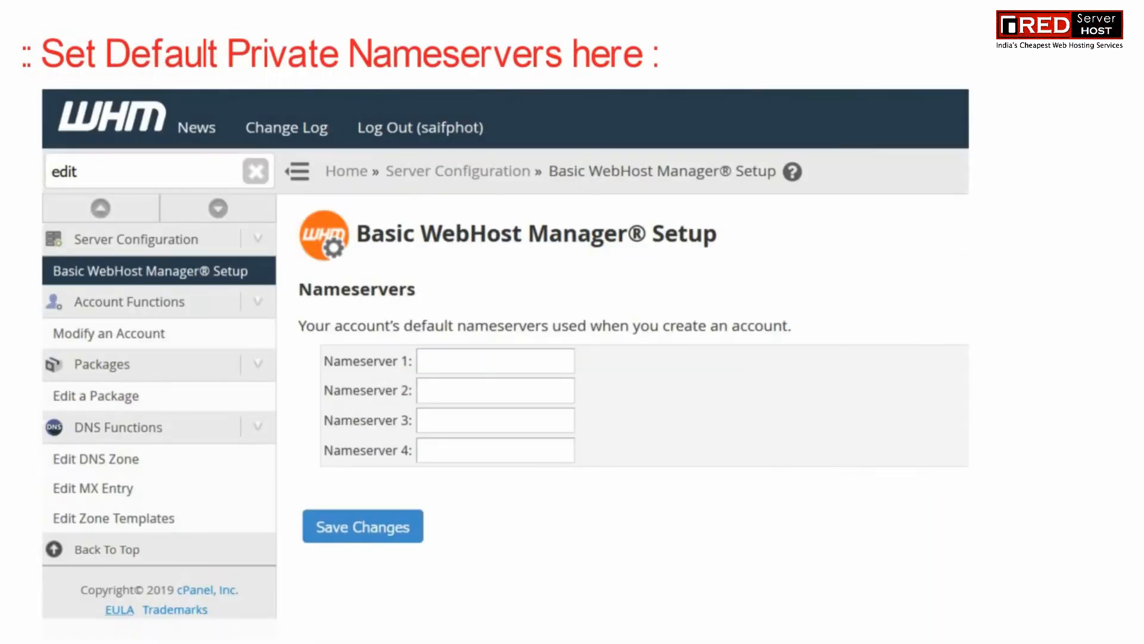
pyautogui.write('NS1.PSHM')
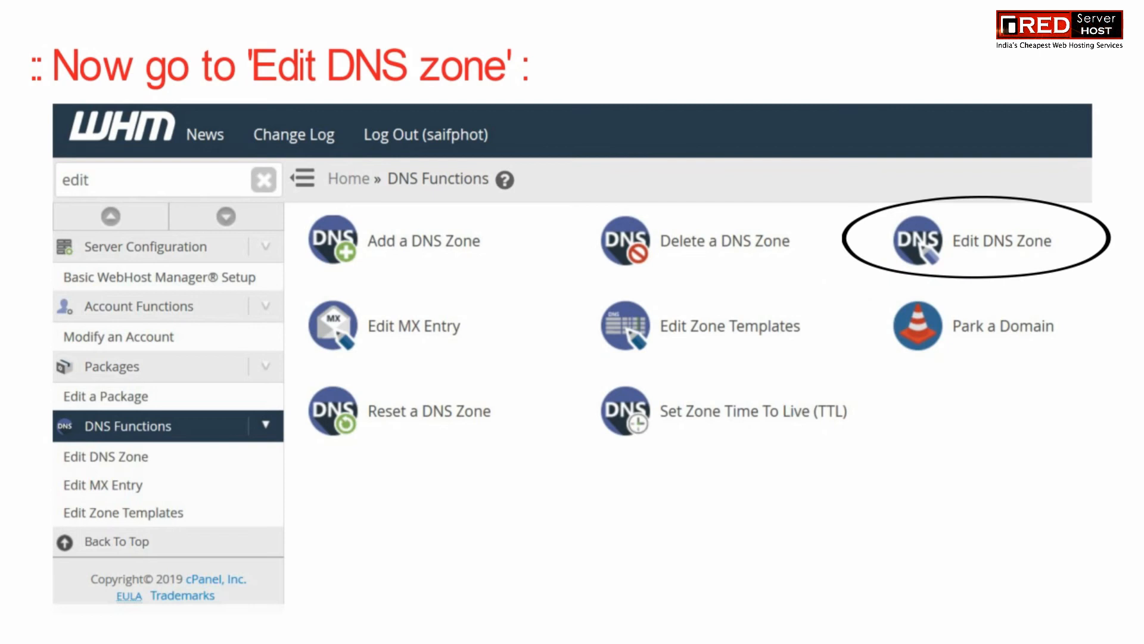
# Select the pshm.in zone in Edit DNS Zone and start editing it.
pyautogui.click(1002, 241)
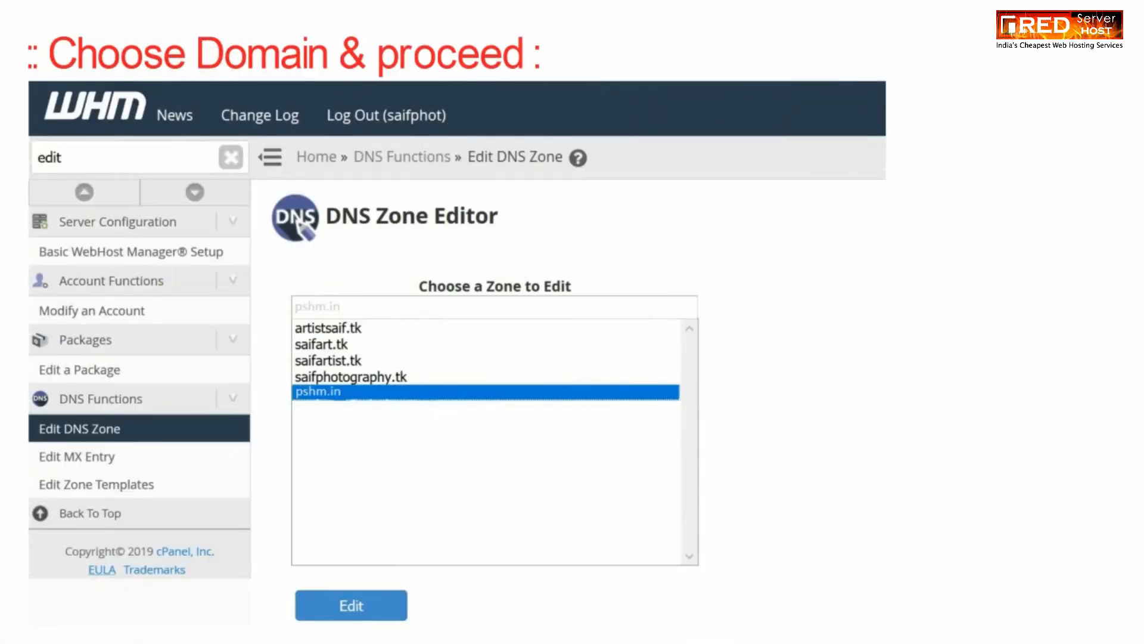
pyautogui.click(350, 605)
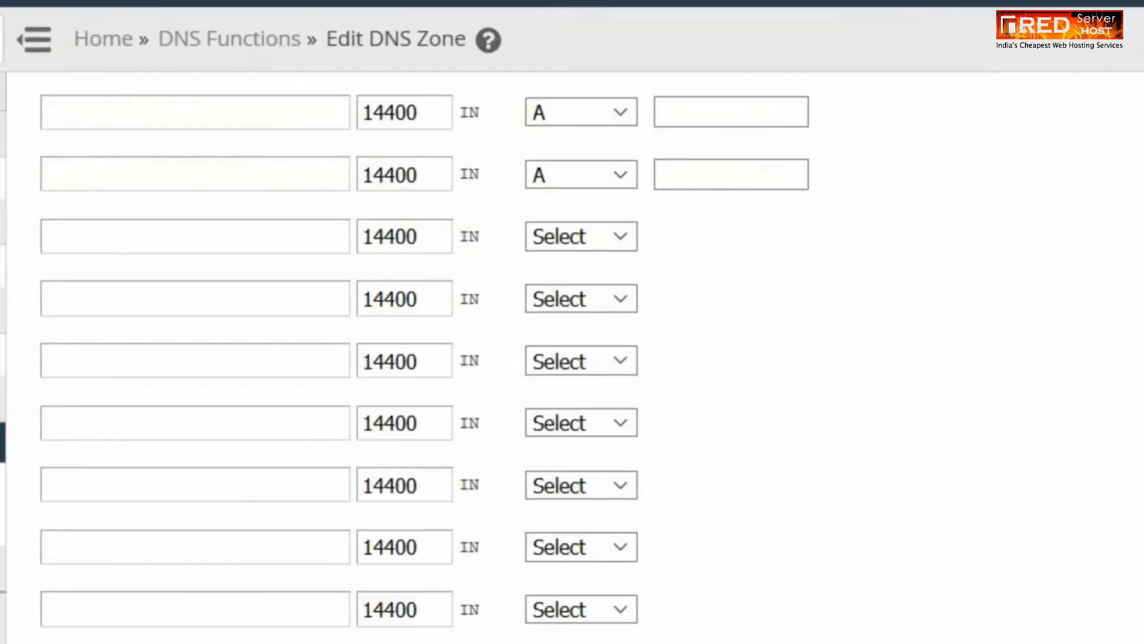
# Add A records NS1 and NS2 pointing to 173.208.173.98 in the pshm.in zone.
pyautogui.write('173.208.1')
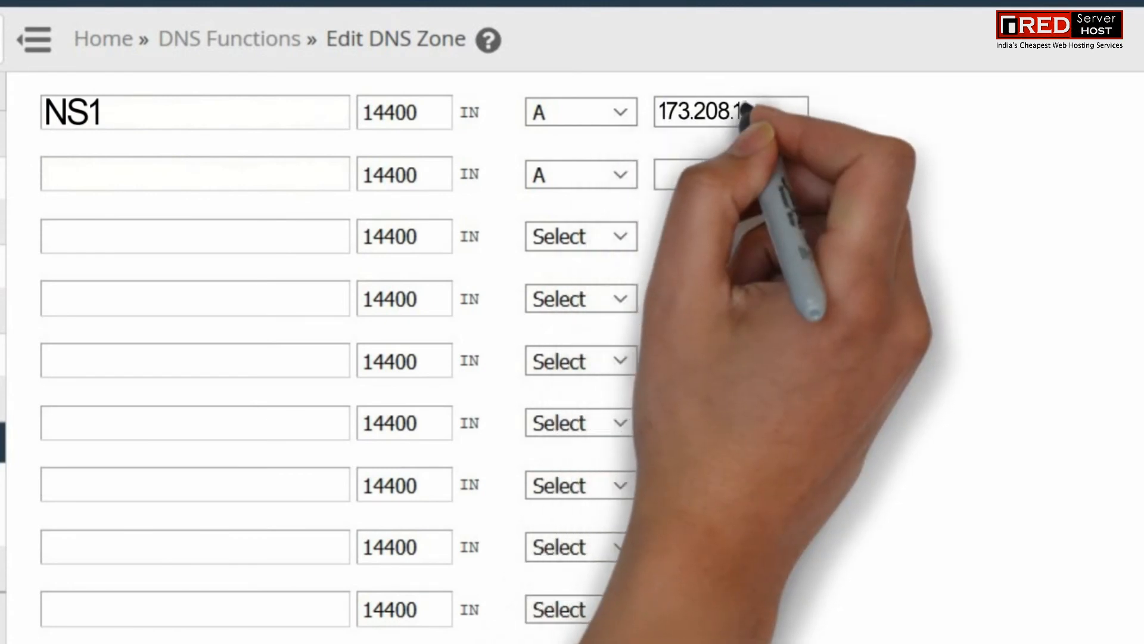
pyautogui.write('NS2')
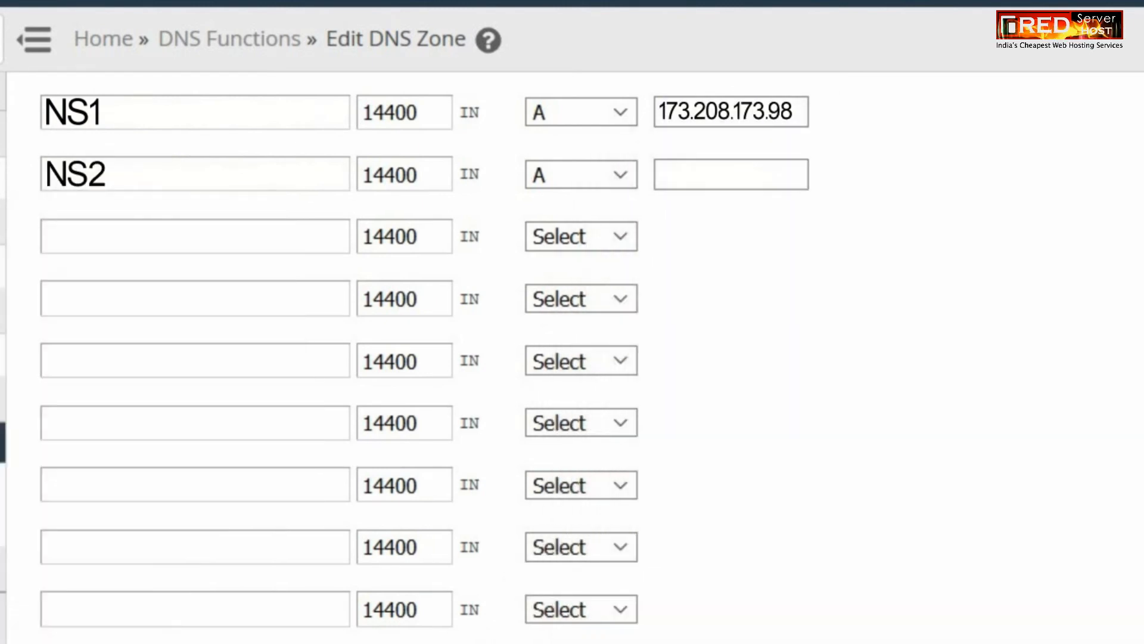
pyautogui.write('173.208.173.98')
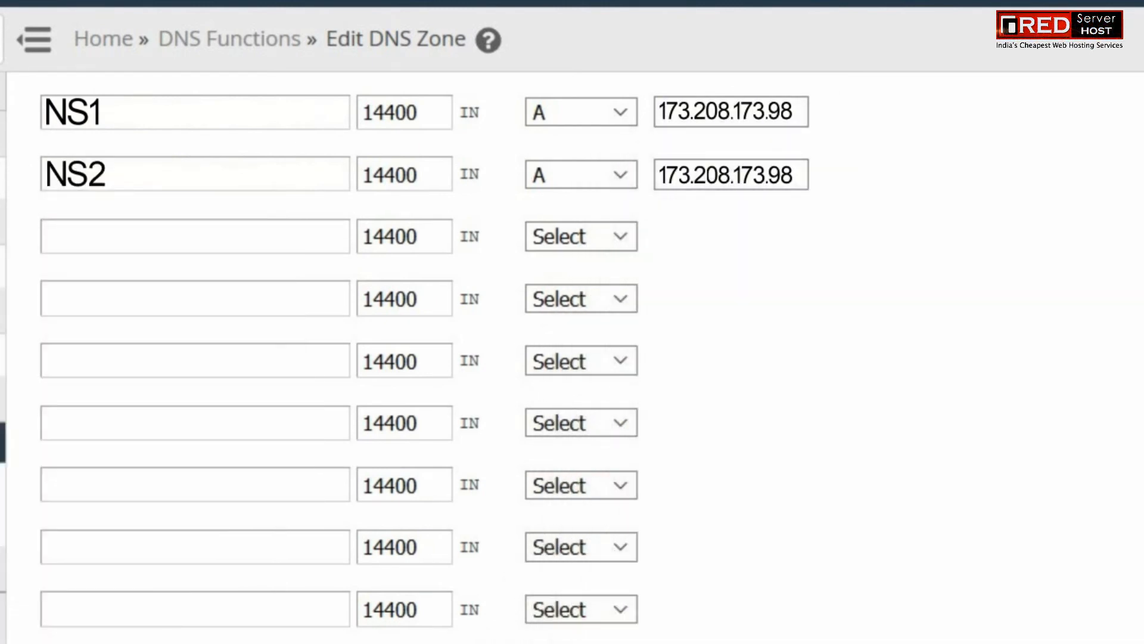